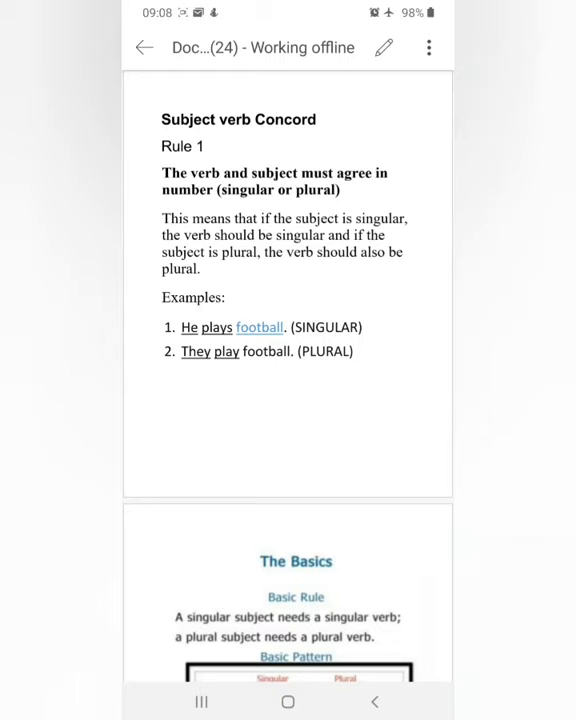
pyautogui.scroll(-3)
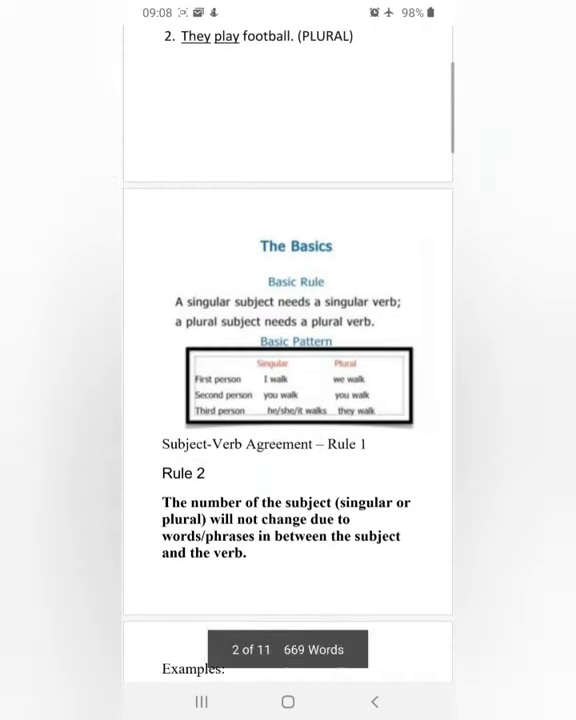
pyautogui.scroll(-3)
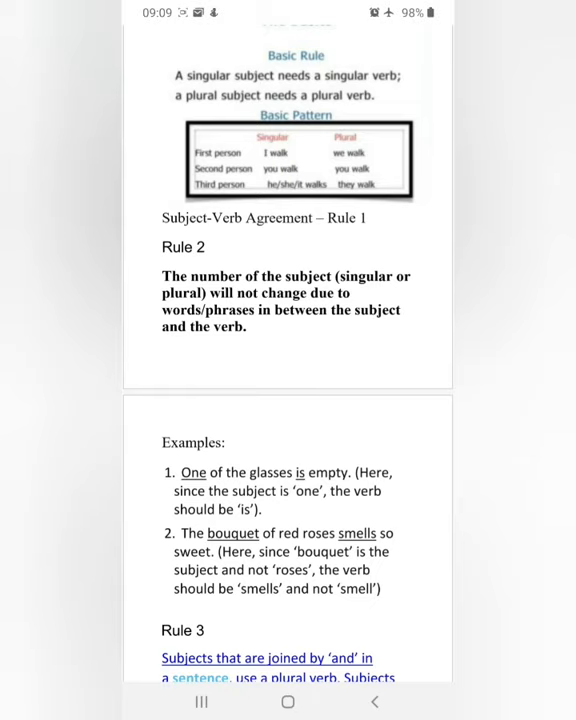
pyautogui.scroll(-3)
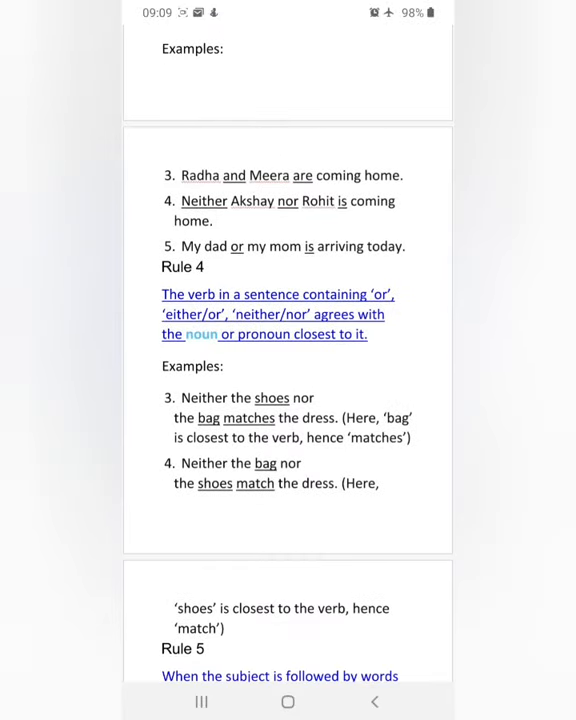
pyautogui.scroll(-3)
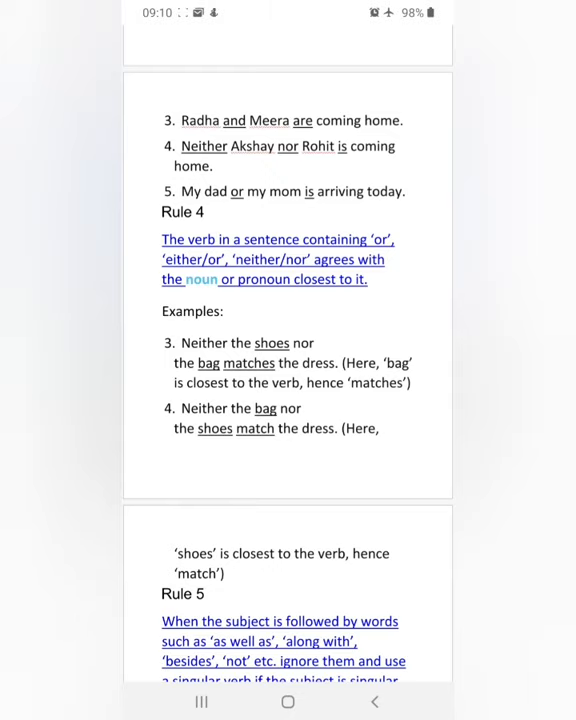
pyautogui.scroll(-3)
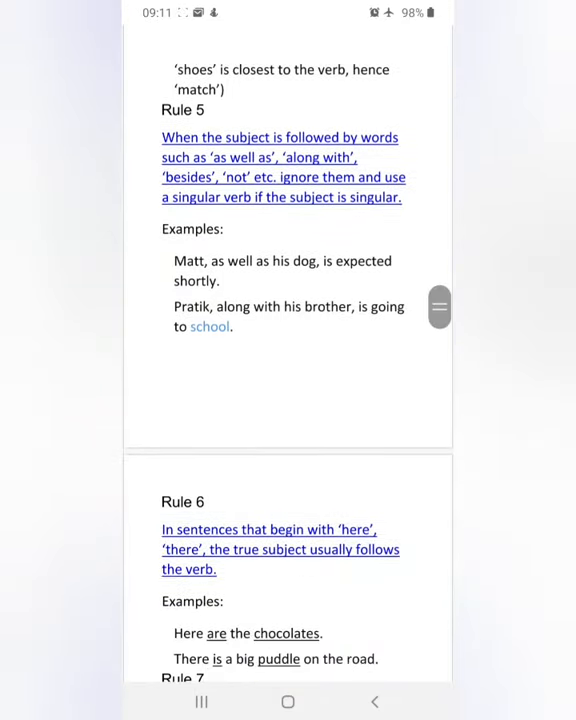
pyautogui.scroll(-3)
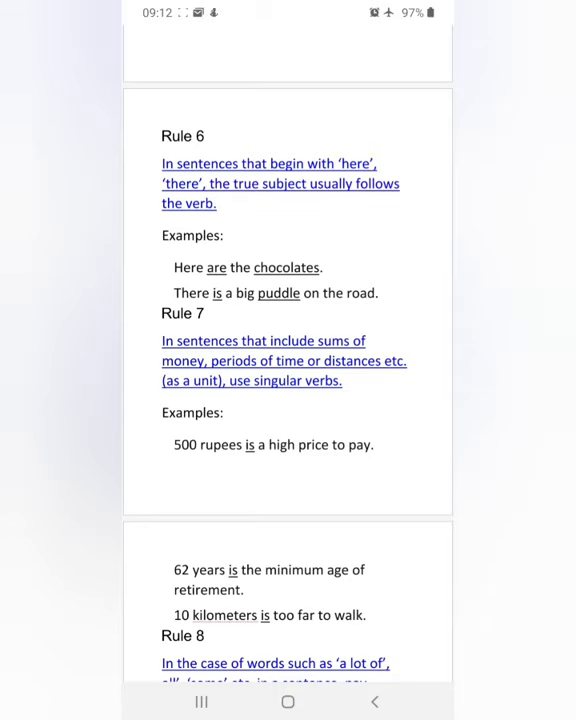
pyautogui.scroll(-3)
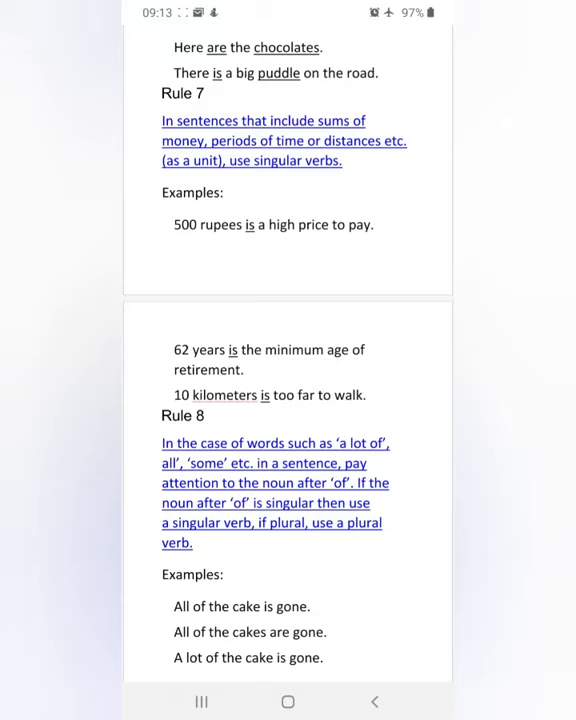
pyautogui.scroll(-3)
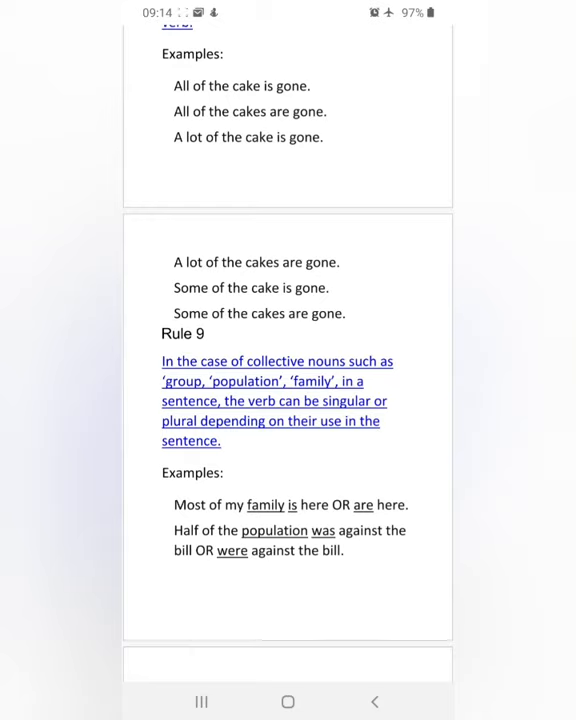
pyautogui.scroll(-3)
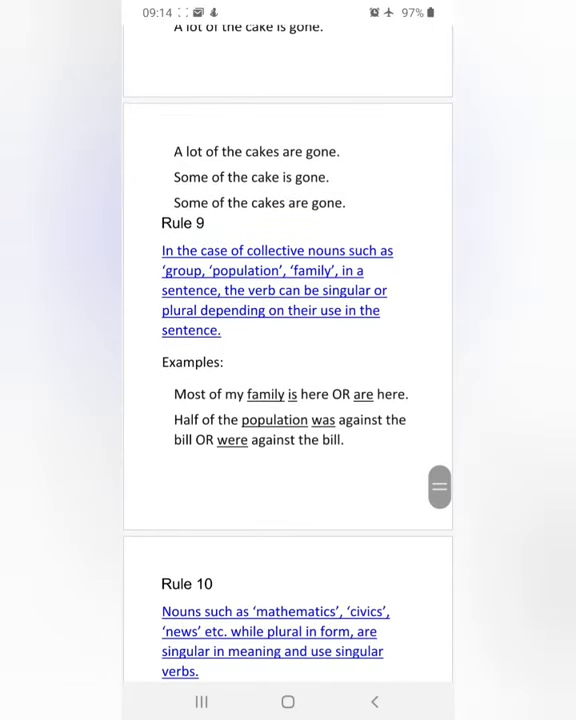
pyautogui.scroll(-3)
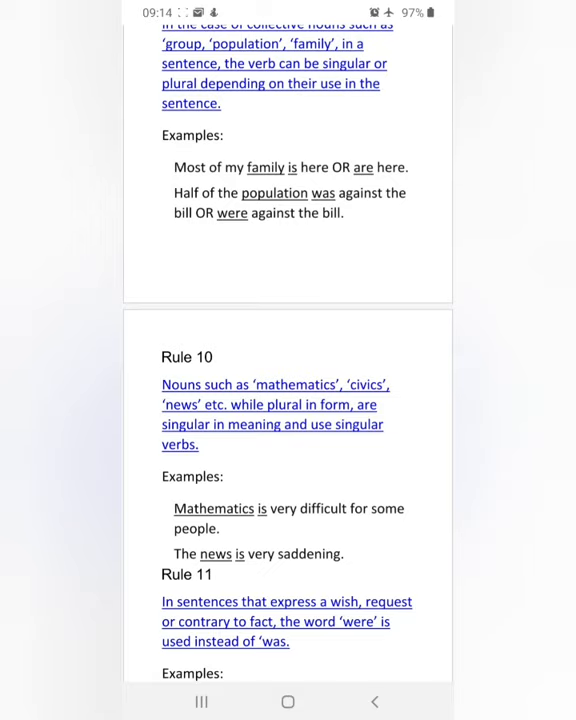
pyautogui.scroll(-3)
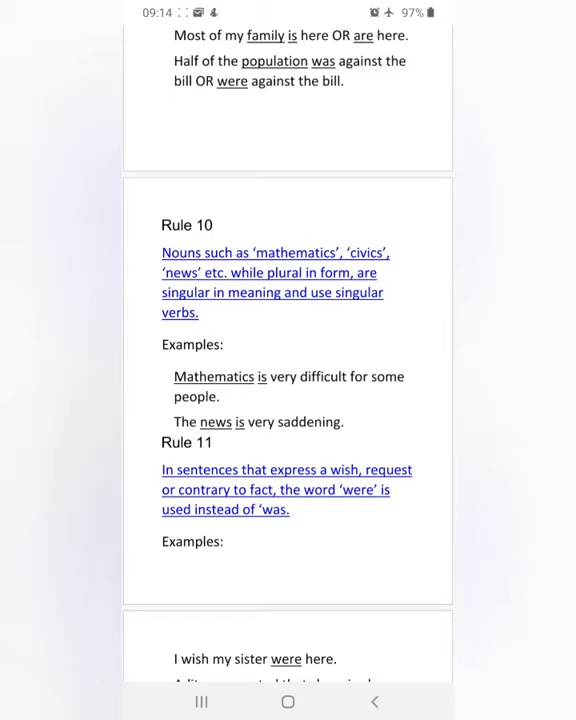
pyautogui.scroll(-3)
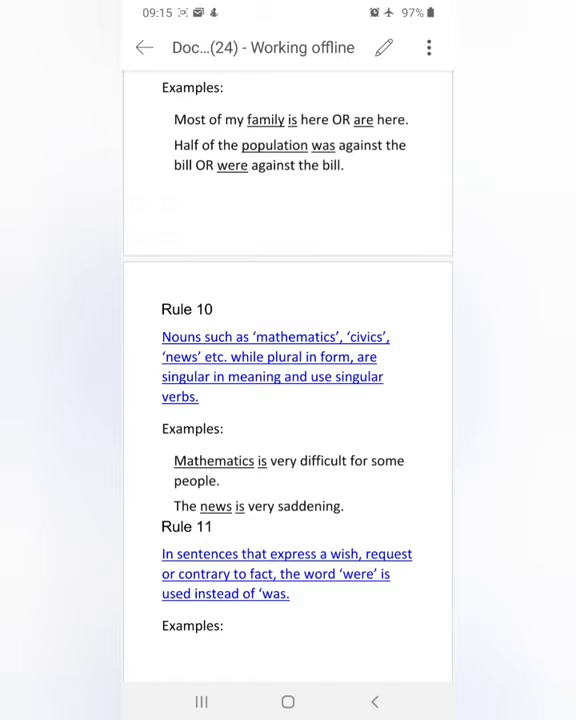
pyautogui.scroll(-3)
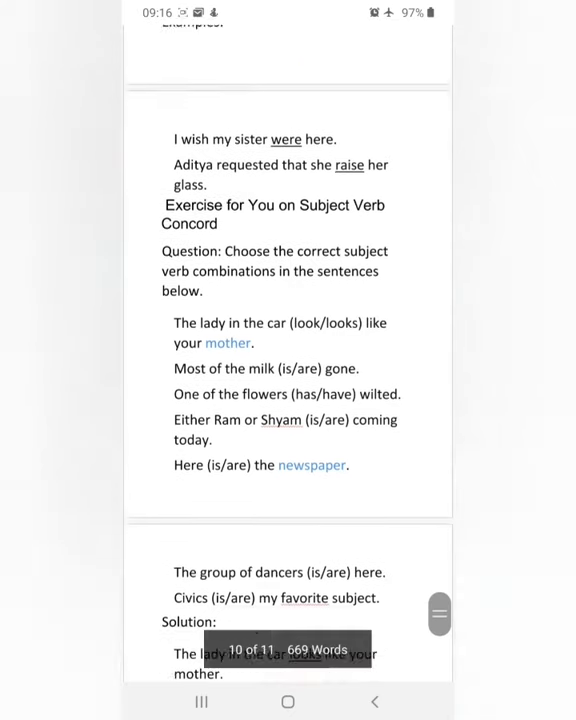
pyautogui.scroll(-3)
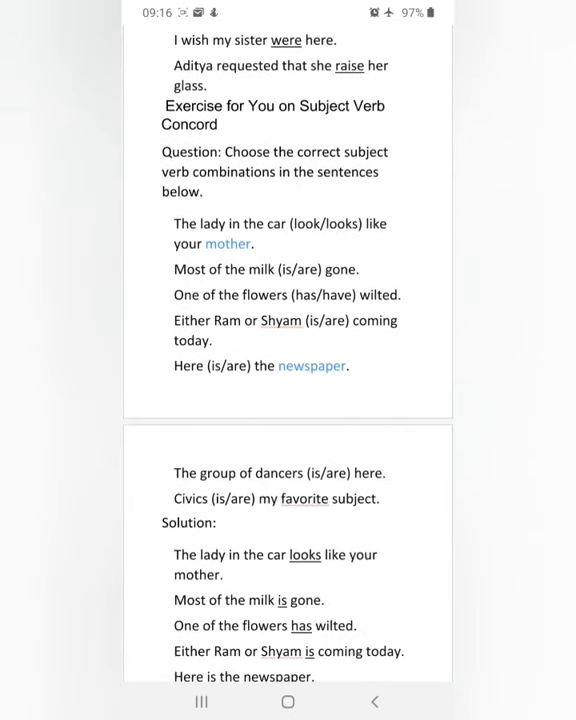
pyautogui.scroll(-3)
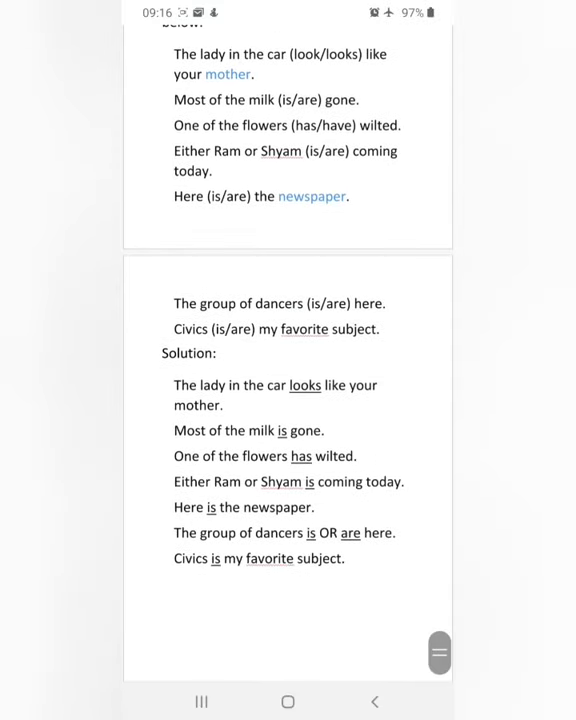